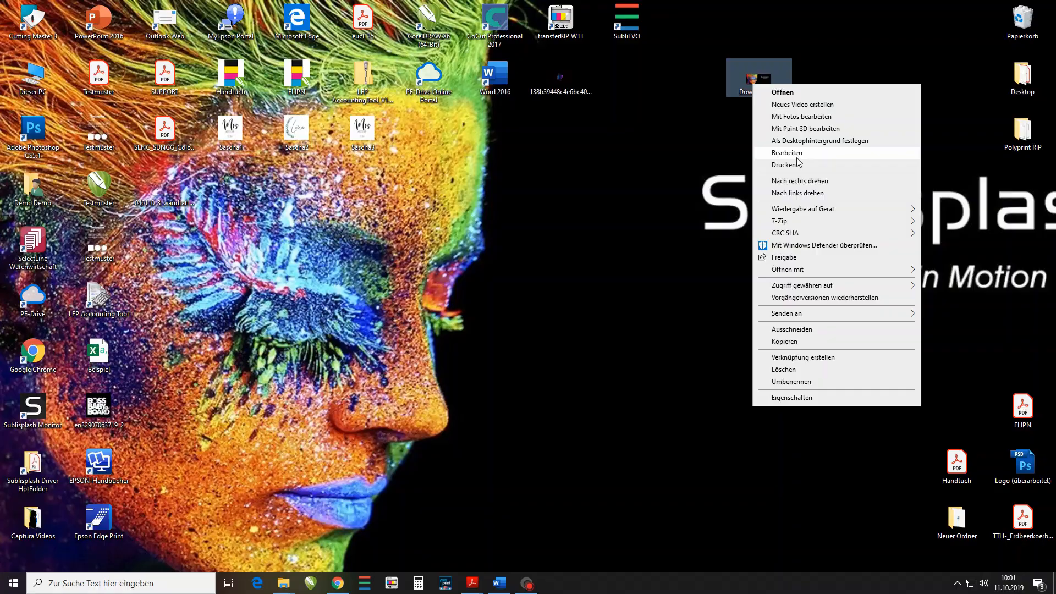
pyautogui.moveTo(795, 166)
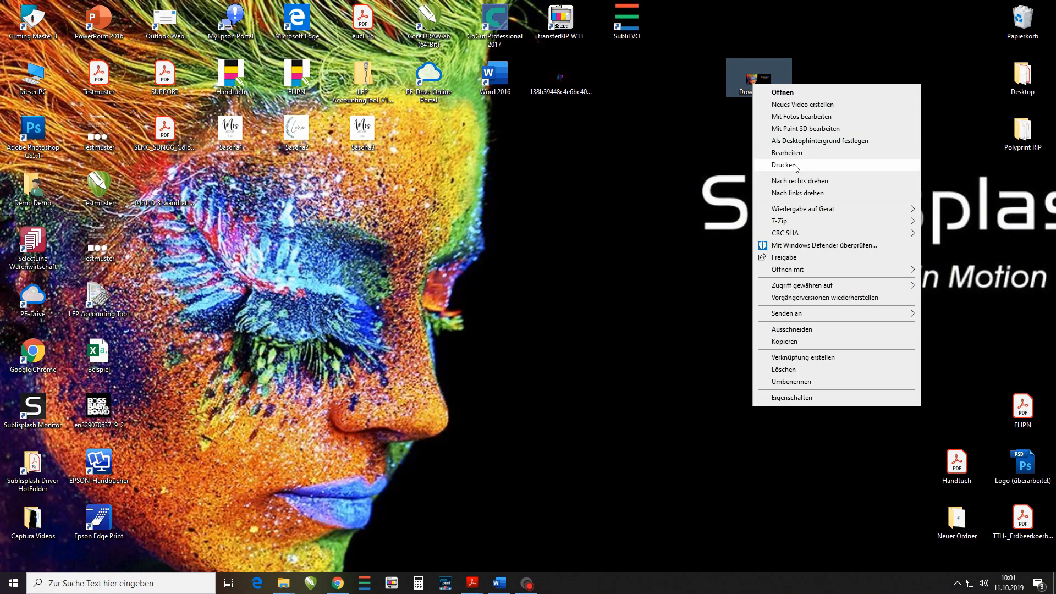
# Step: Print the downloaded image with Sublisplash Driver as printer and bring up its Optionen
pyautogui.click(785, 165)
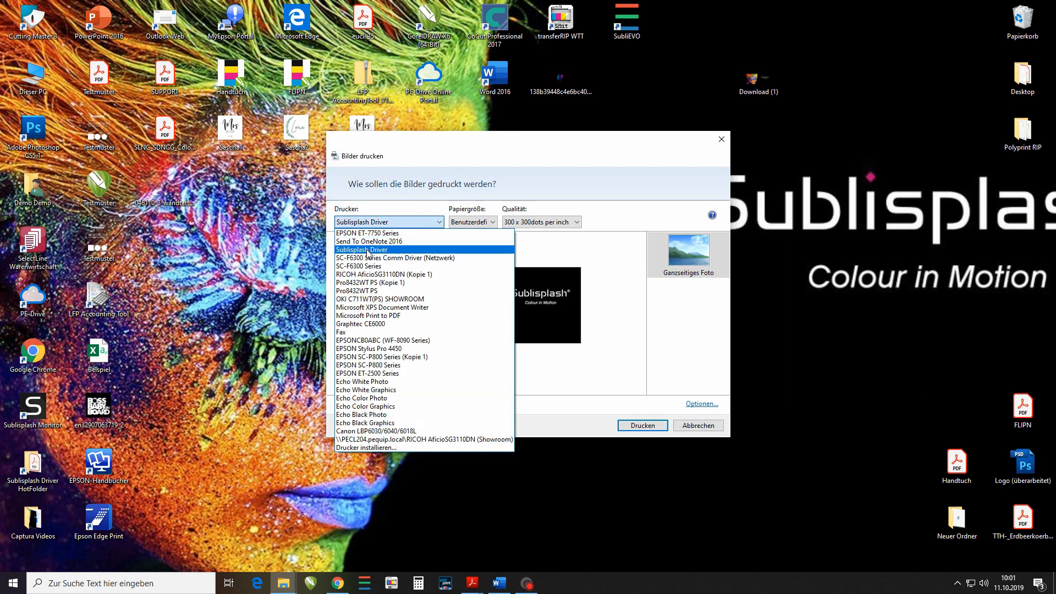
pyautogui.click(361, 249)
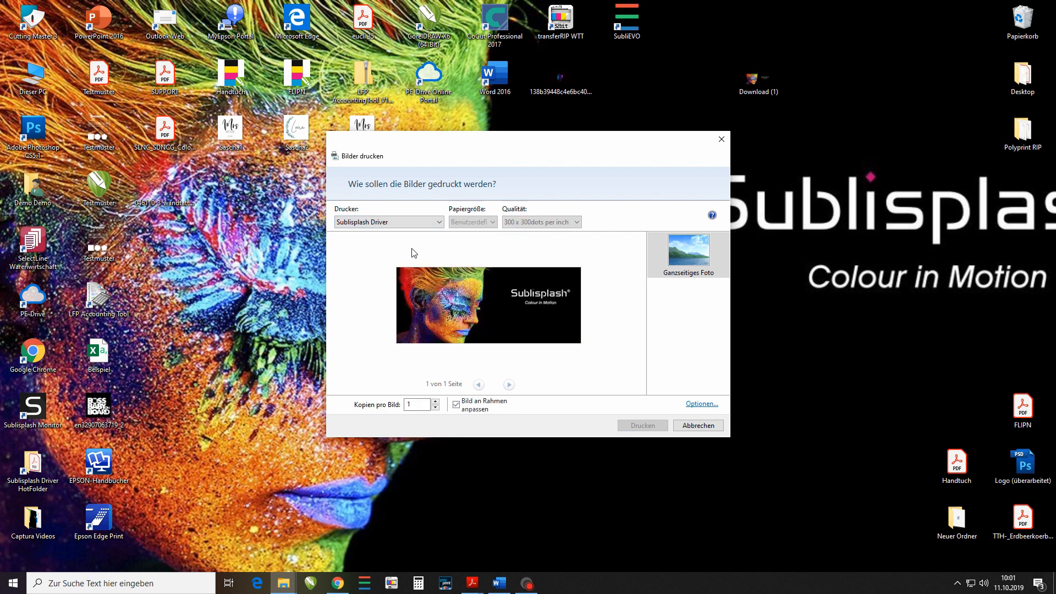
pyautogui.moveTo(700, 404)
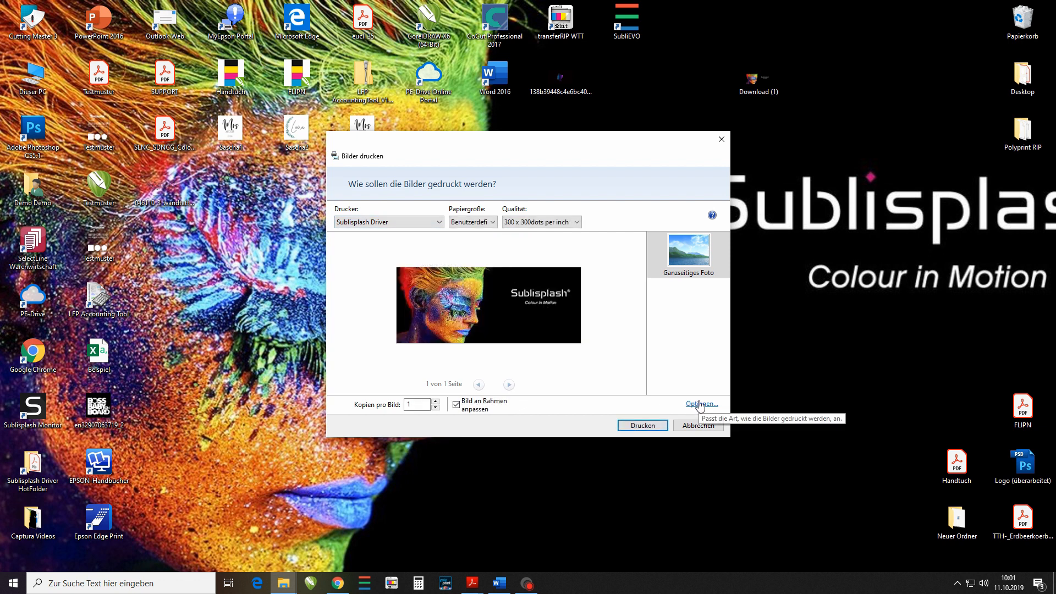
pyautogui.click(701, 404)
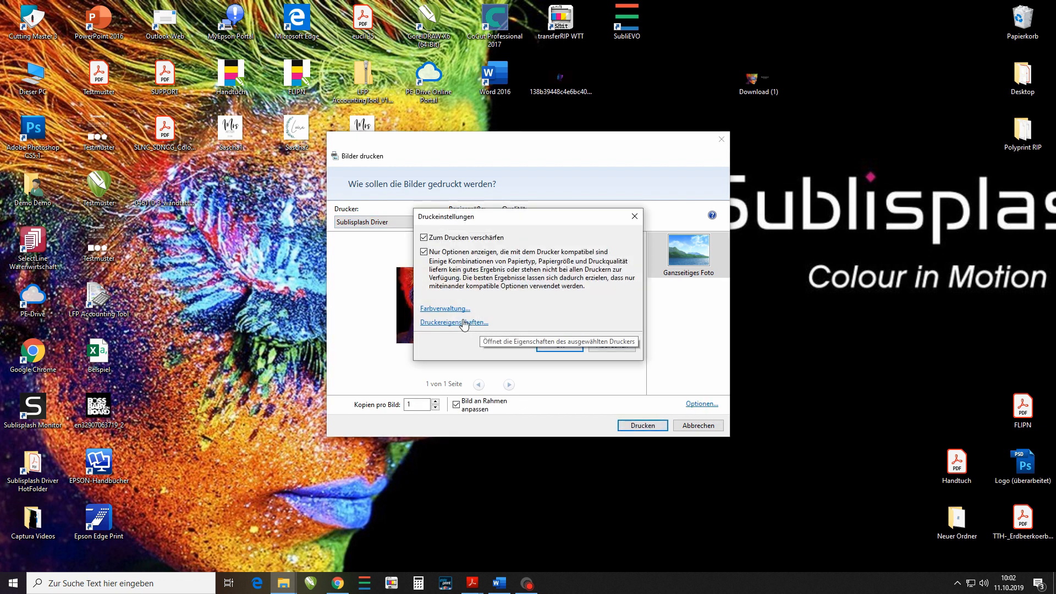
# Step: In Druckereigenschaften keep Ricoh SG3110DN and its profile, and choose MUG Paper (100 x 240 mm)
pyautogui.click(453, 322)
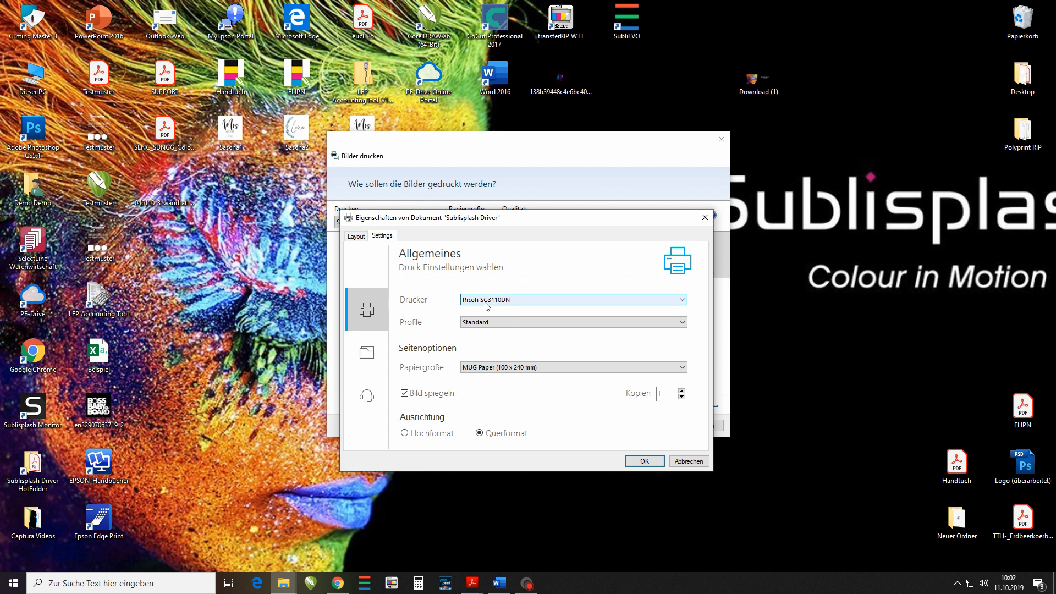
pyautogui.click(681, 299)
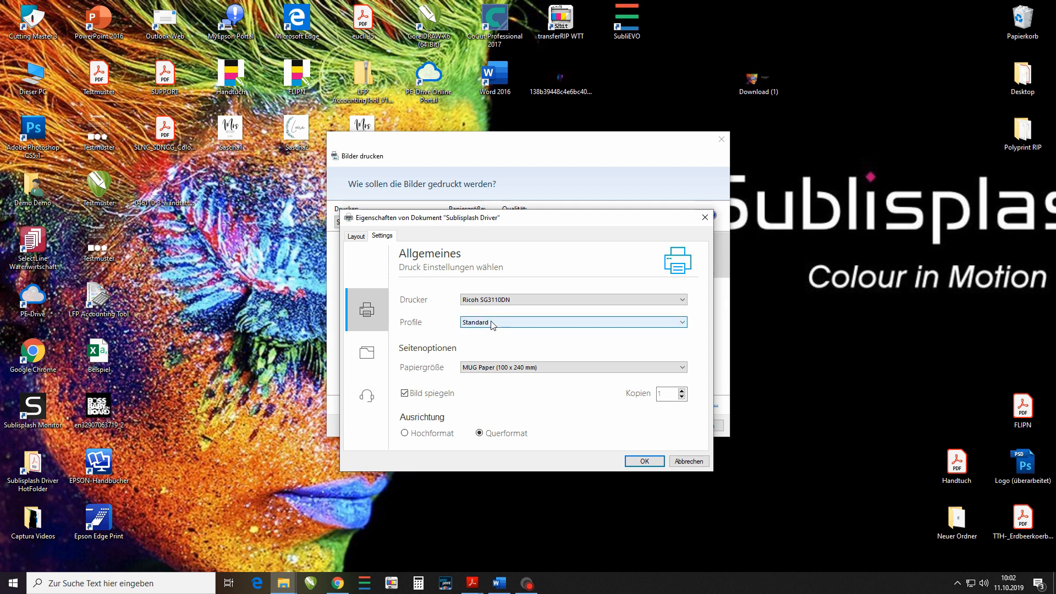
pyautogui.click(681, 367)
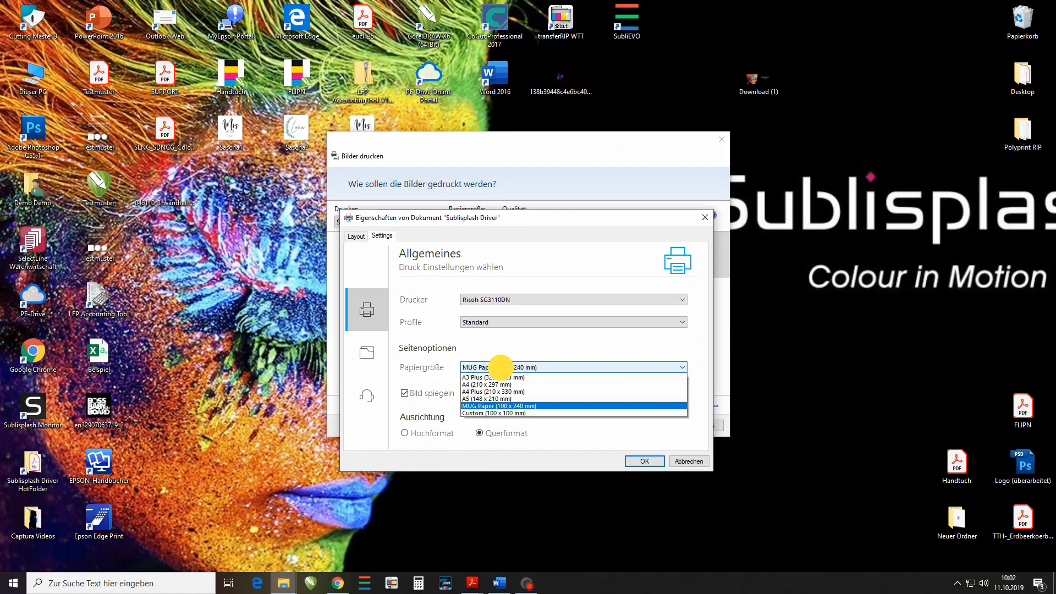
pyautogui.click(498, 406)
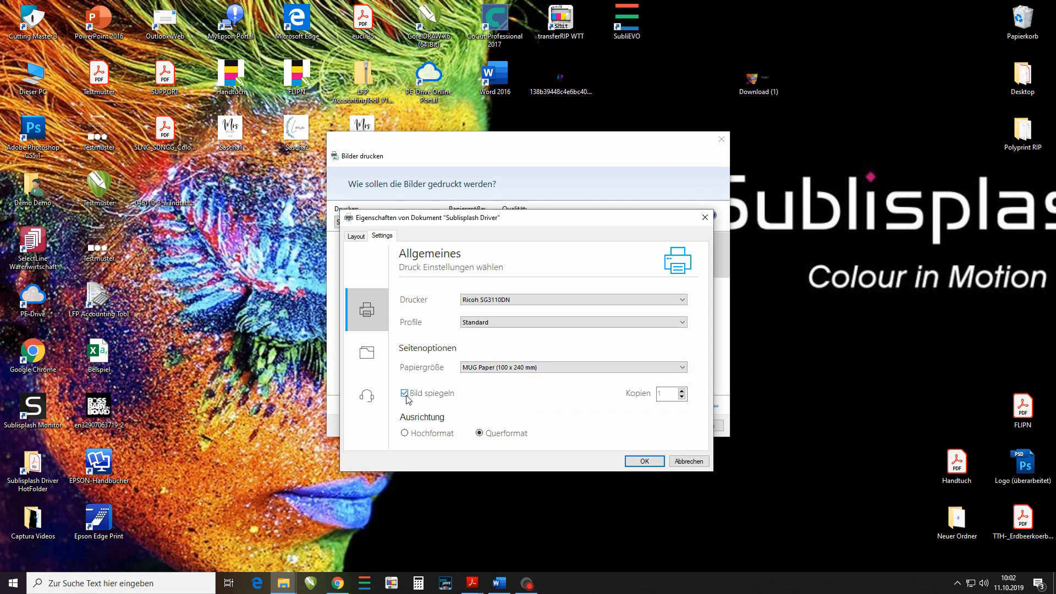
pyautogui.moveTo(637, 398)
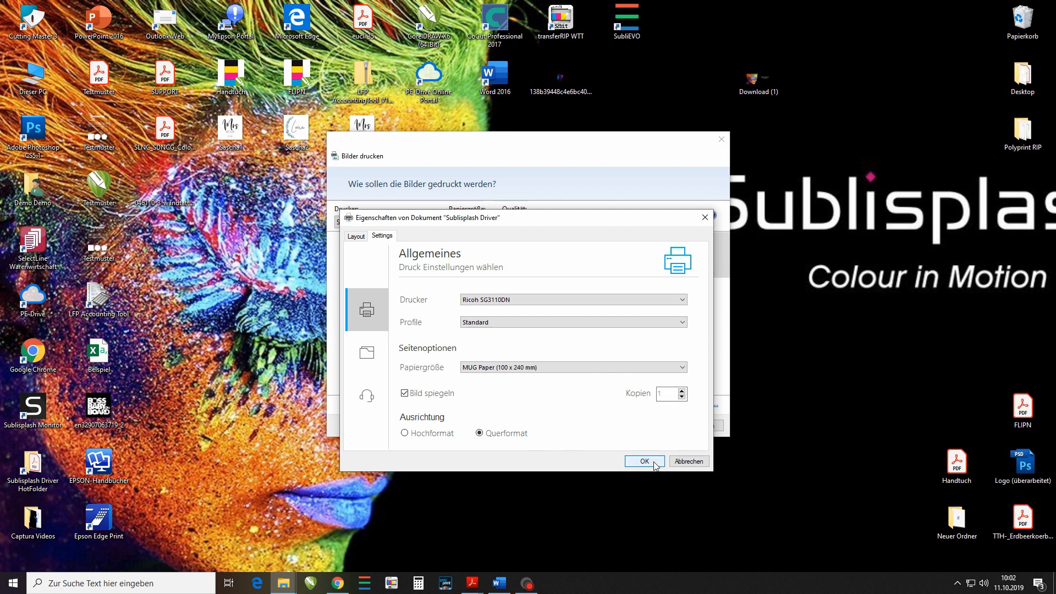
# Step: Confirm the driver settings with Bild spiegeln on and send the image to print
pyautogui.click(644, 461)
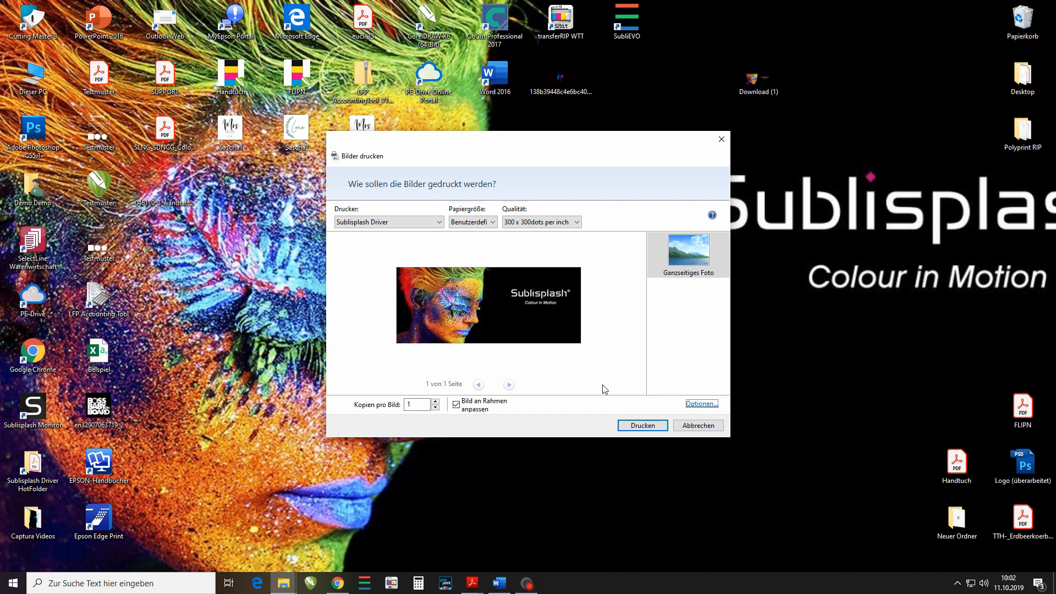
pyautogui.moveTo(641, 424)
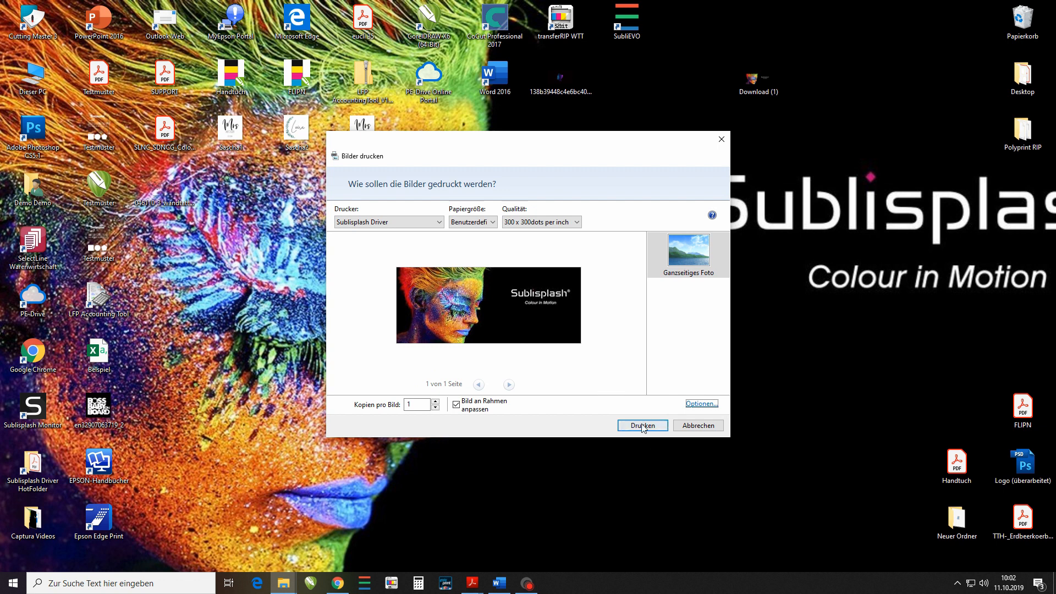
pyautogui.click(642, 425)
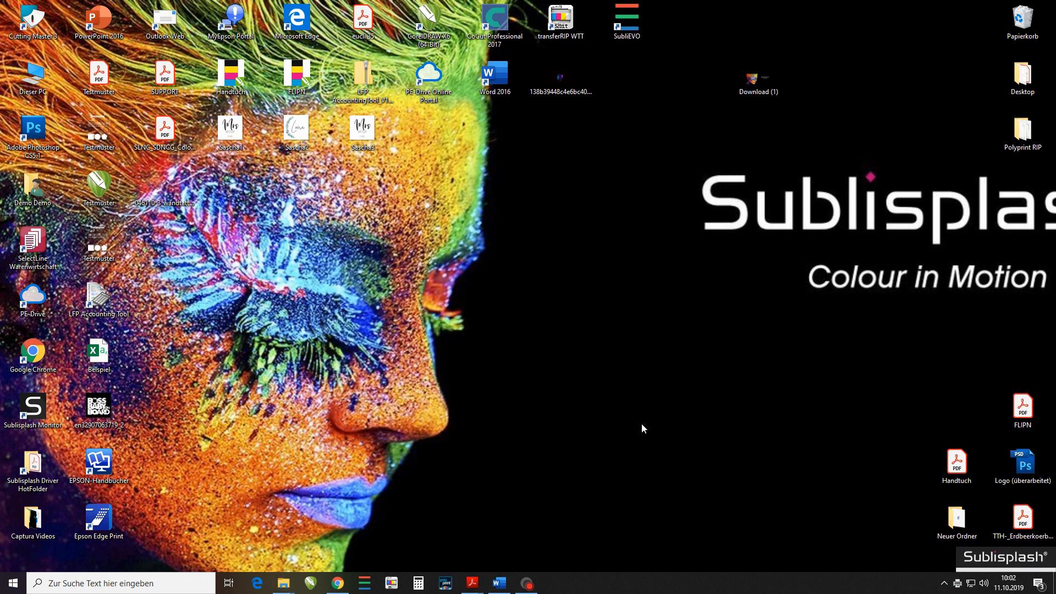
# Step: Review job 000014 in Sublisplash Monitor, keeping Ricoh SG3110DN and Mirror enabled
pyautogui.click(32, 407)
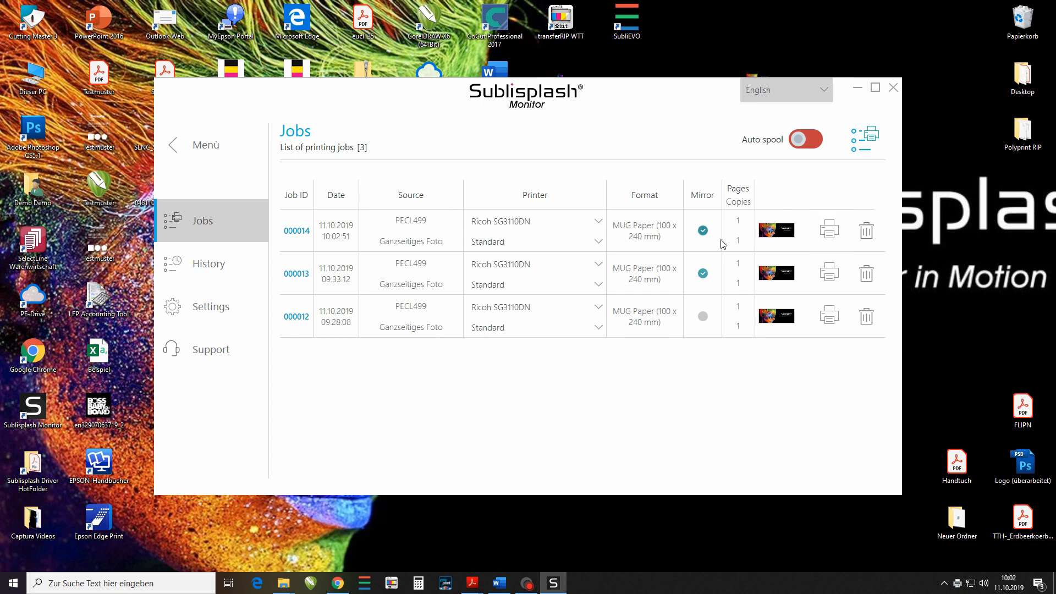
pyautogui.moveTo(496, 195)
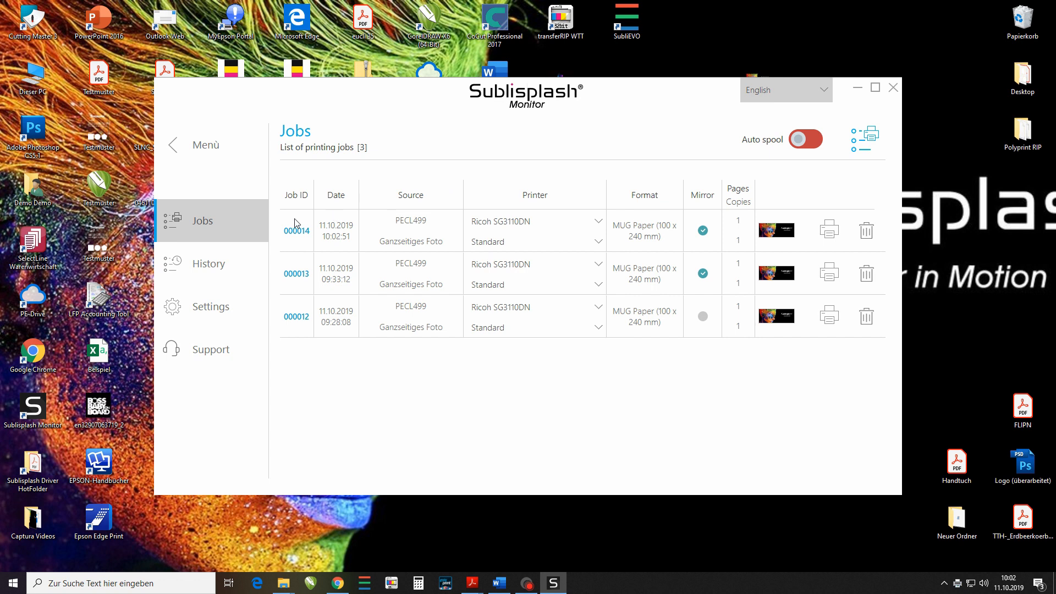
pyautogui.moveTo(451, 257)
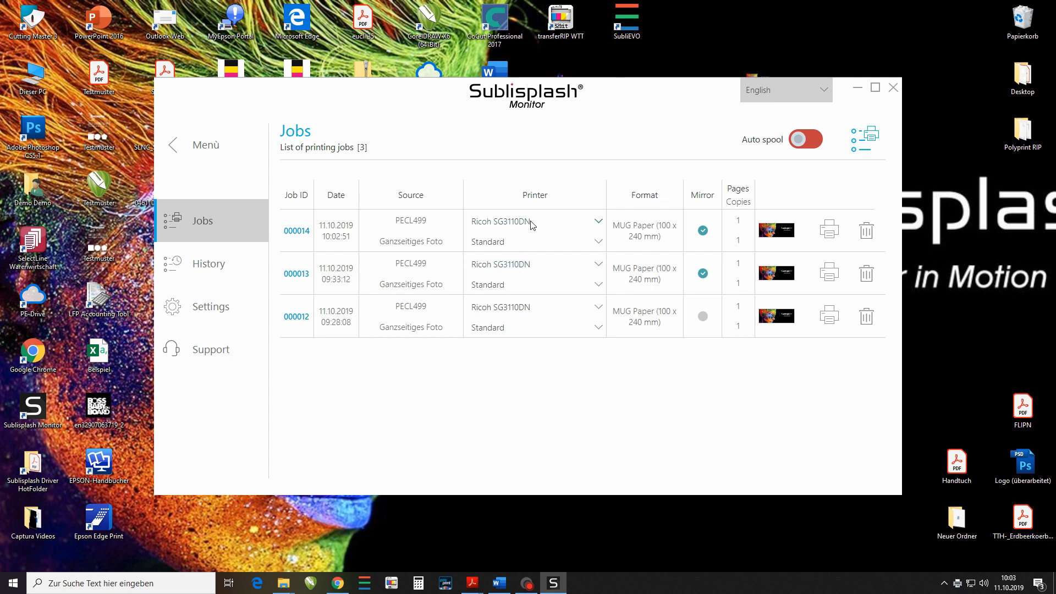
pyautogui.click(596, 221)
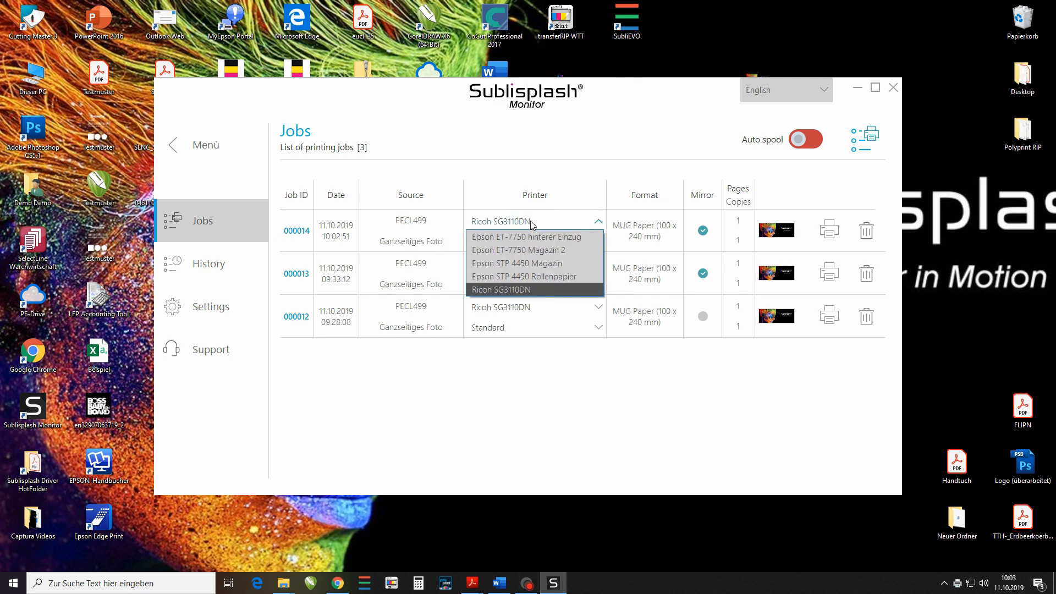
pyautogui.click(502, 289)
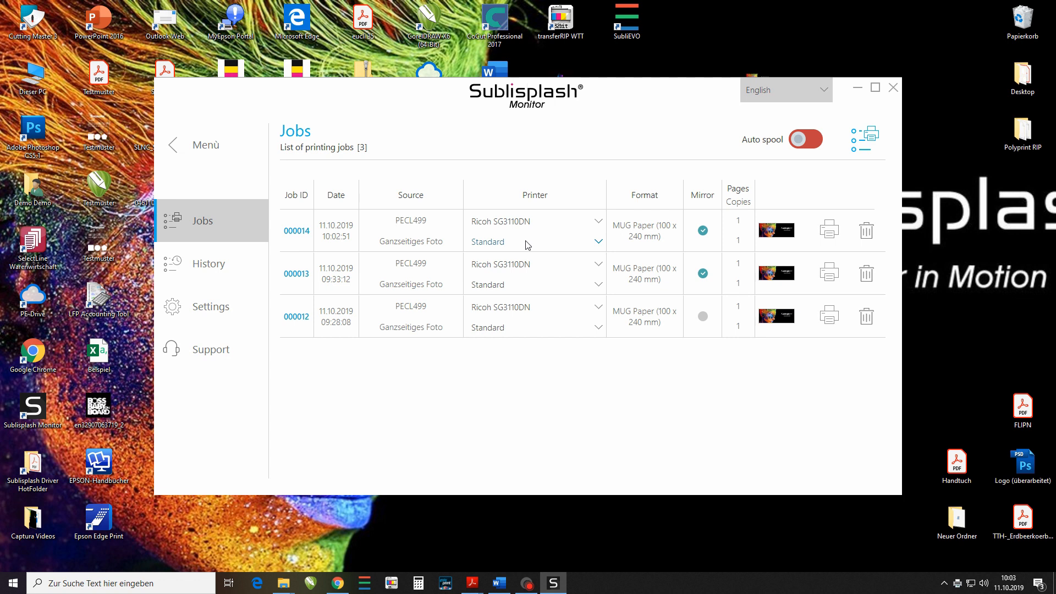
pyautogui.click(703, 230)
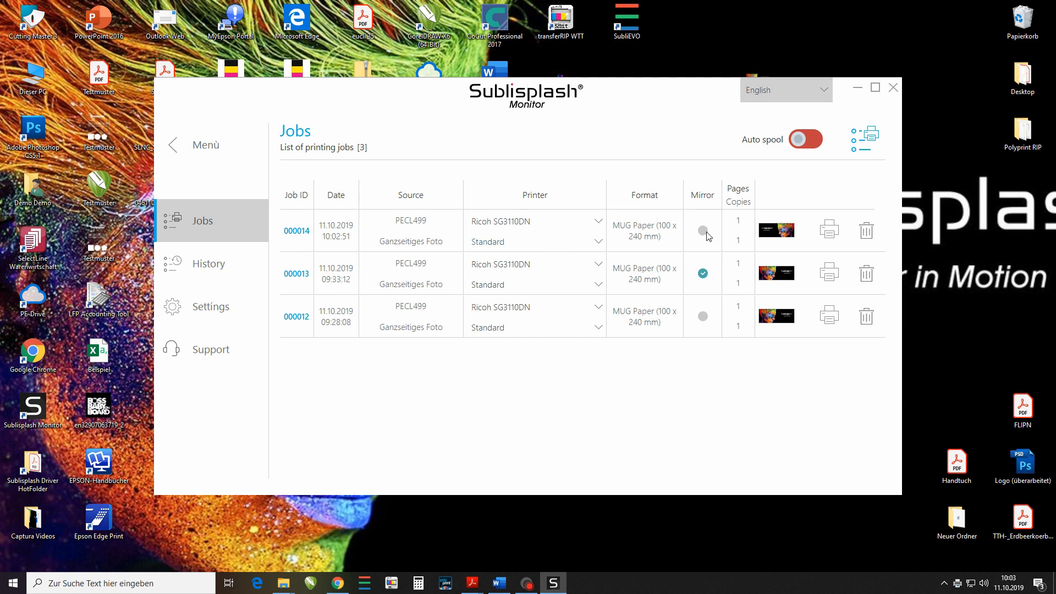
pyautogui.click(702, 230)
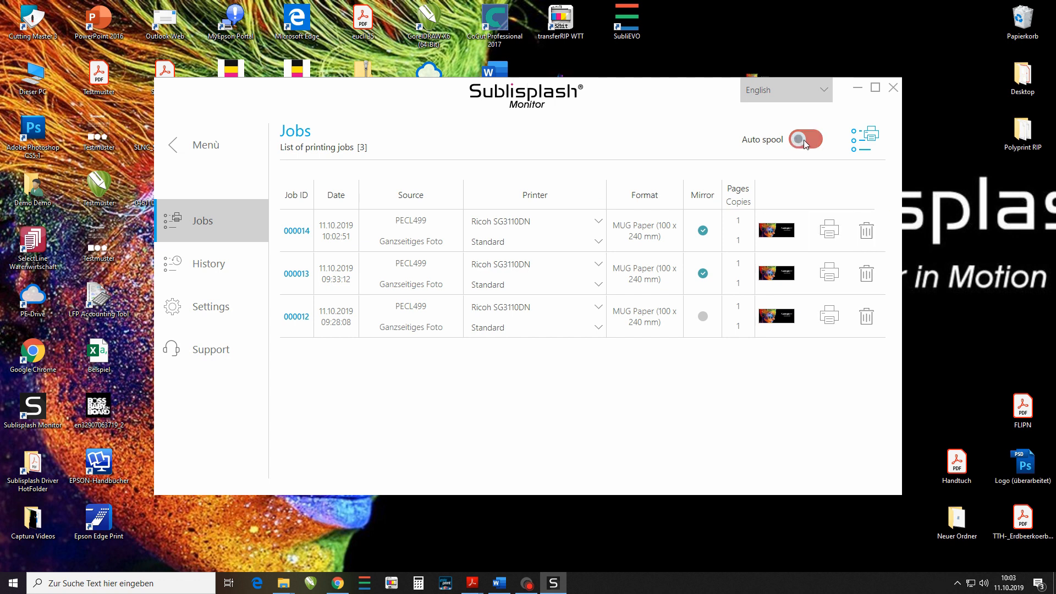
# Step: Toggle Auto spool on then off, and go to the Monitor's Settings page
pyautogui.click(806, 139)
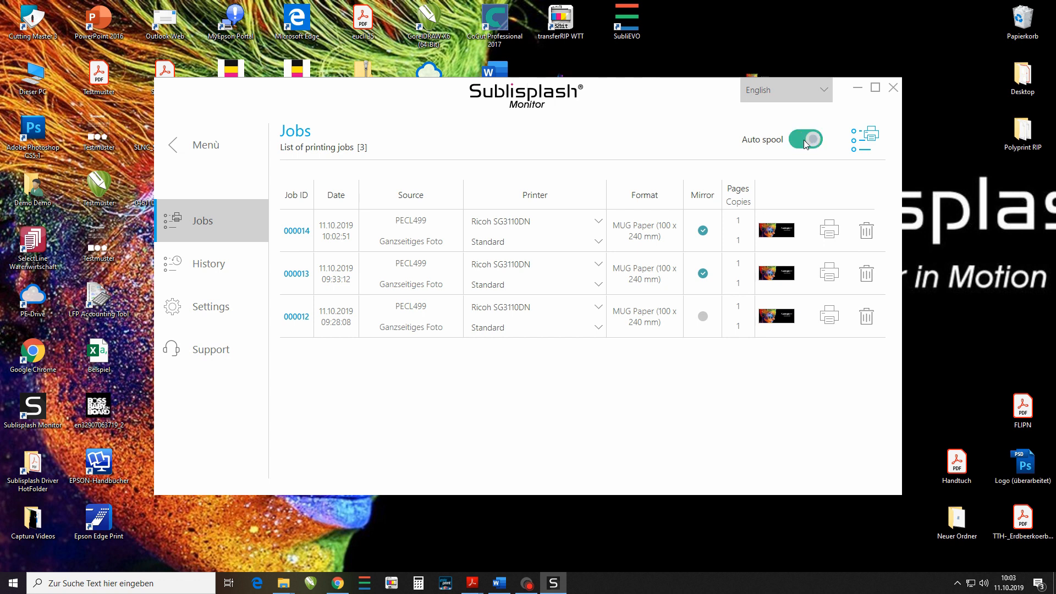
pyautogui.click(829, 316)
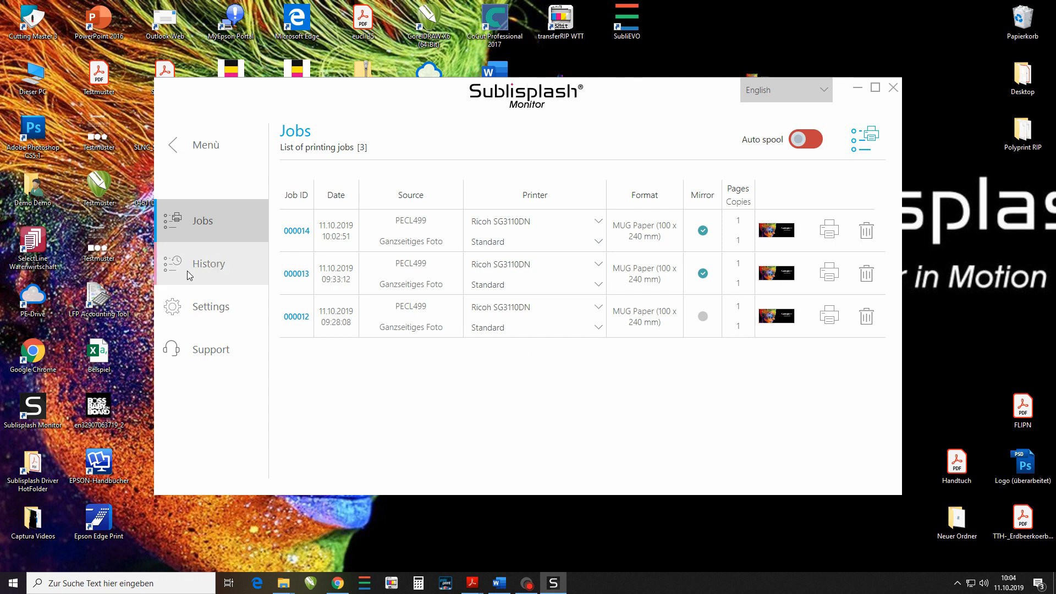
pyautogui.moveTo(198, 278)
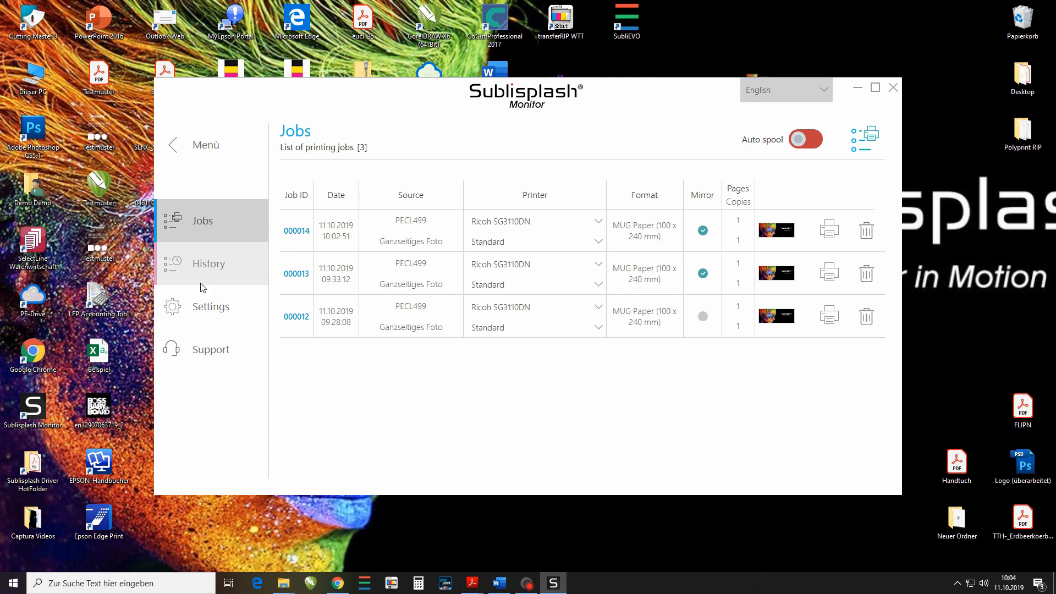
pyautogui.click(211, 307)
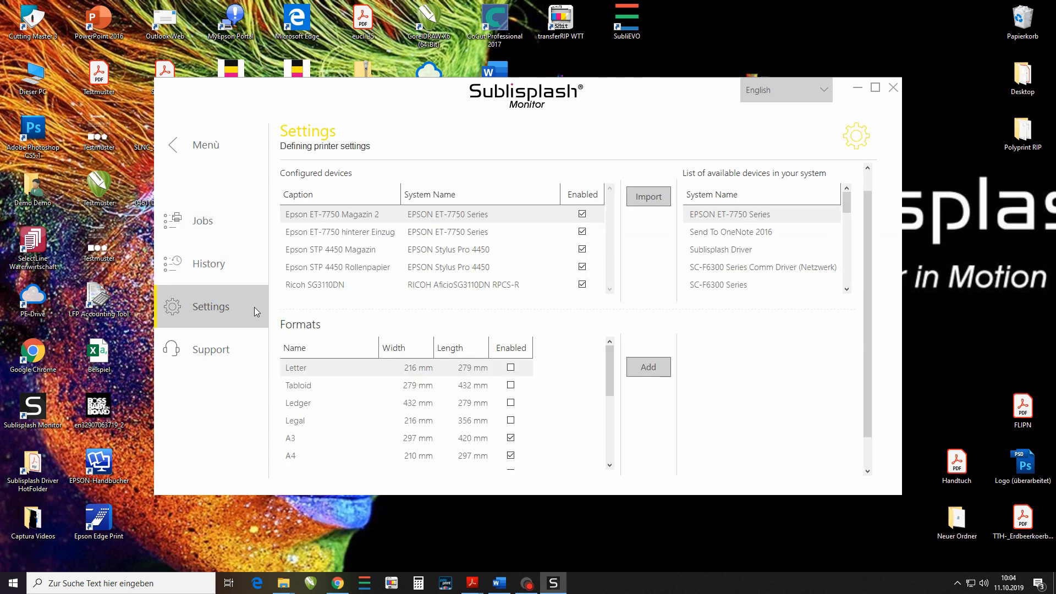
pyautogui.moveTo(409, 254)
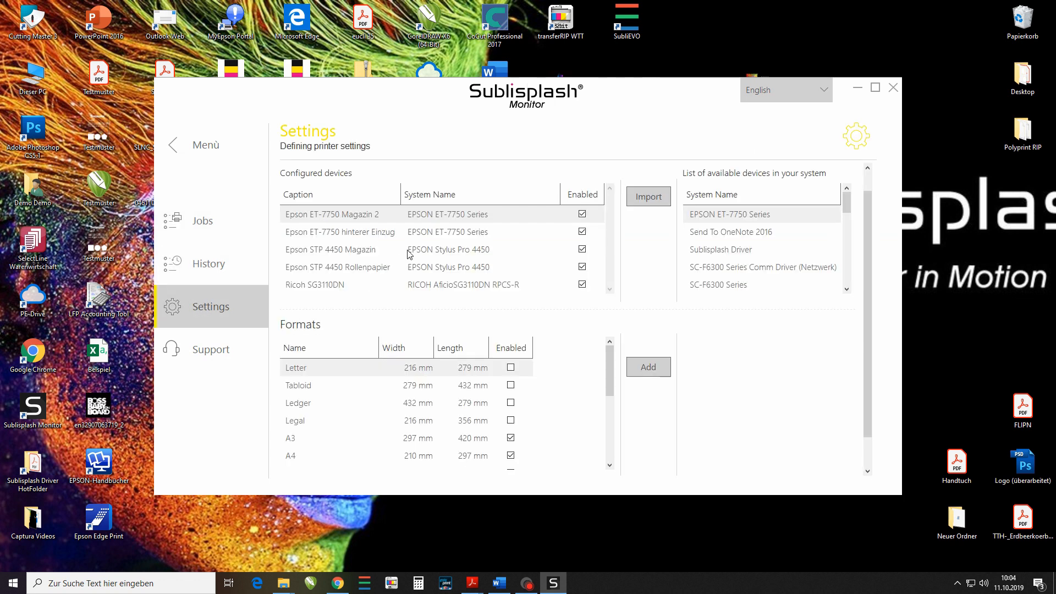